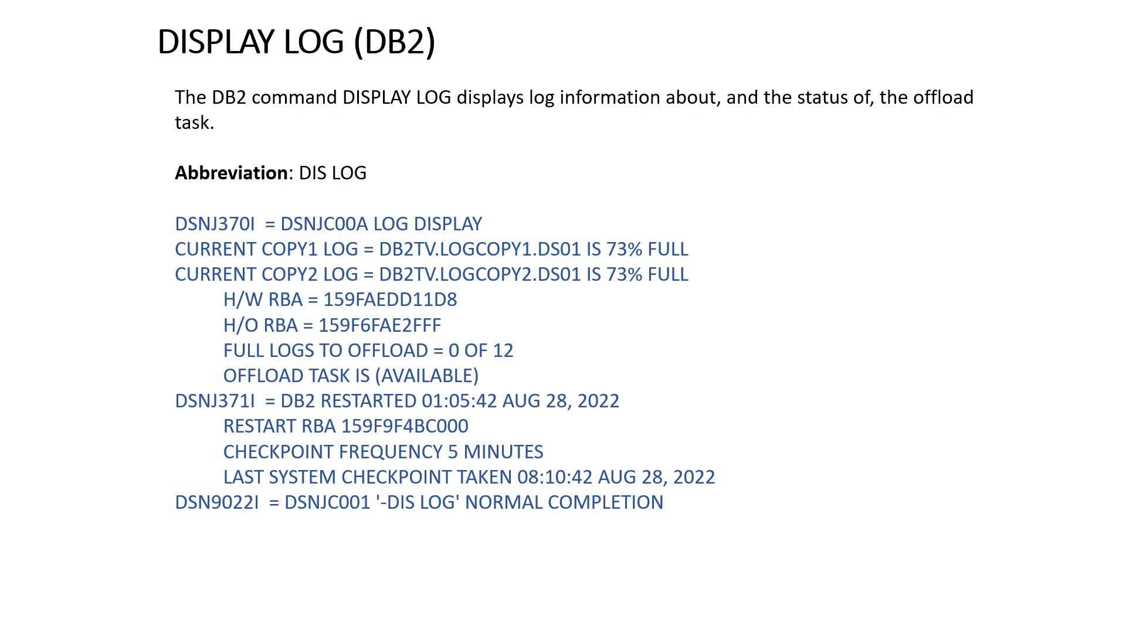
# Step: Underline the DISPLAY LOG title, 'LOG displays', 'status of', 'offload' and DIS LOG, and write z/OS
pyautogui.moveTo(176, 81); pyautogui.dragTo(280, 81)
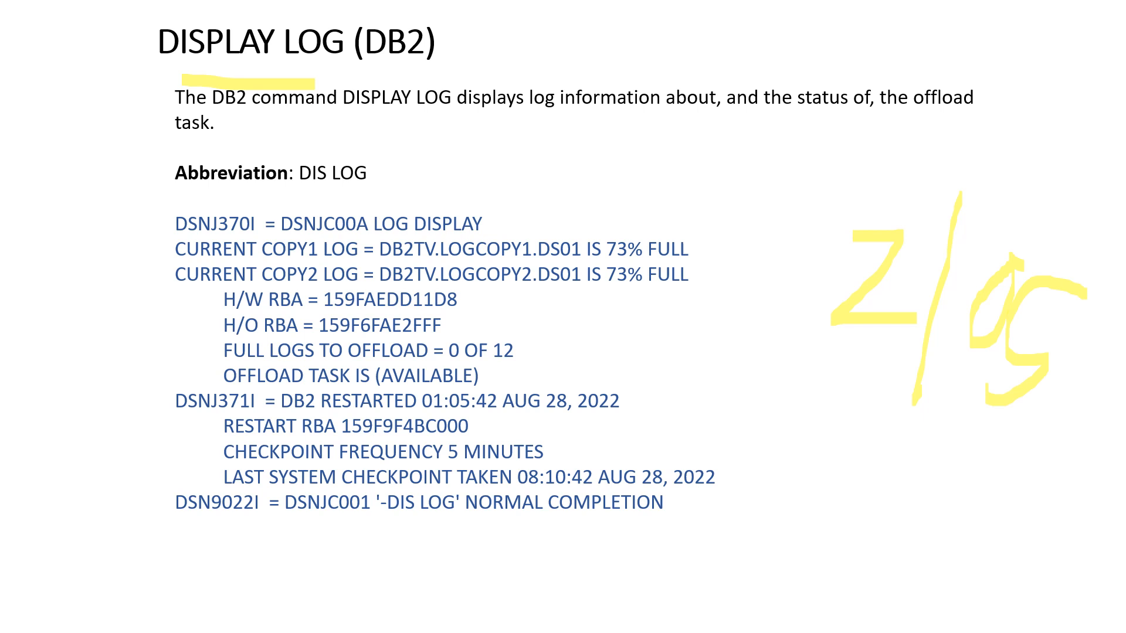
pyautogui.moveTo(420, 107); pyautogui.dragTo(535, 108)
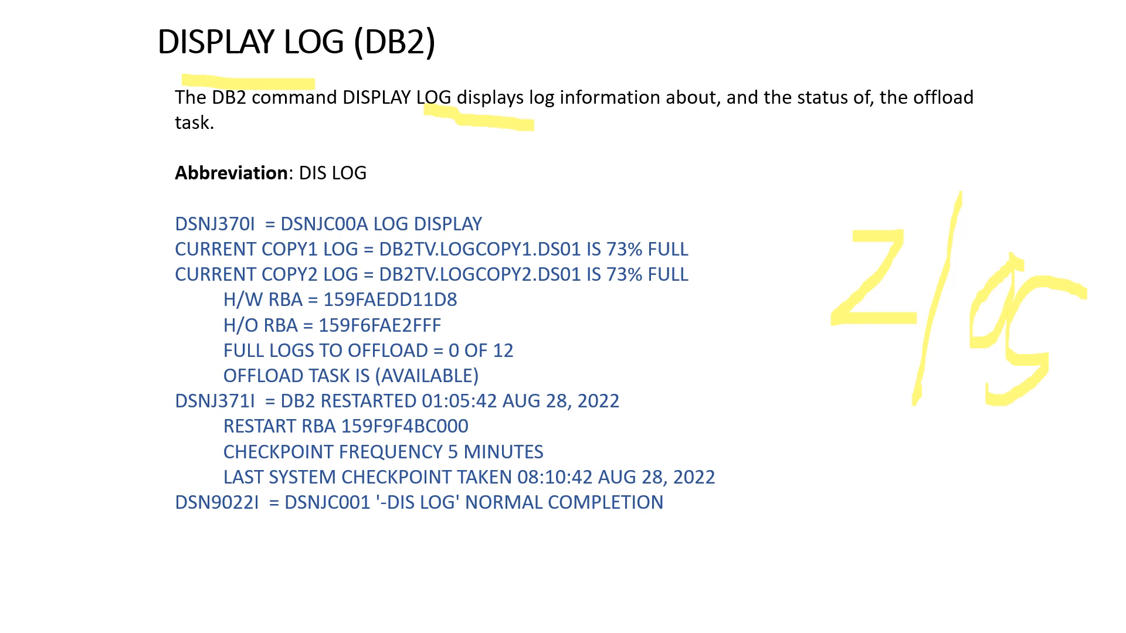
pyautogui.moveTo(786, 126); pyautogui.dragTo(865, 125)
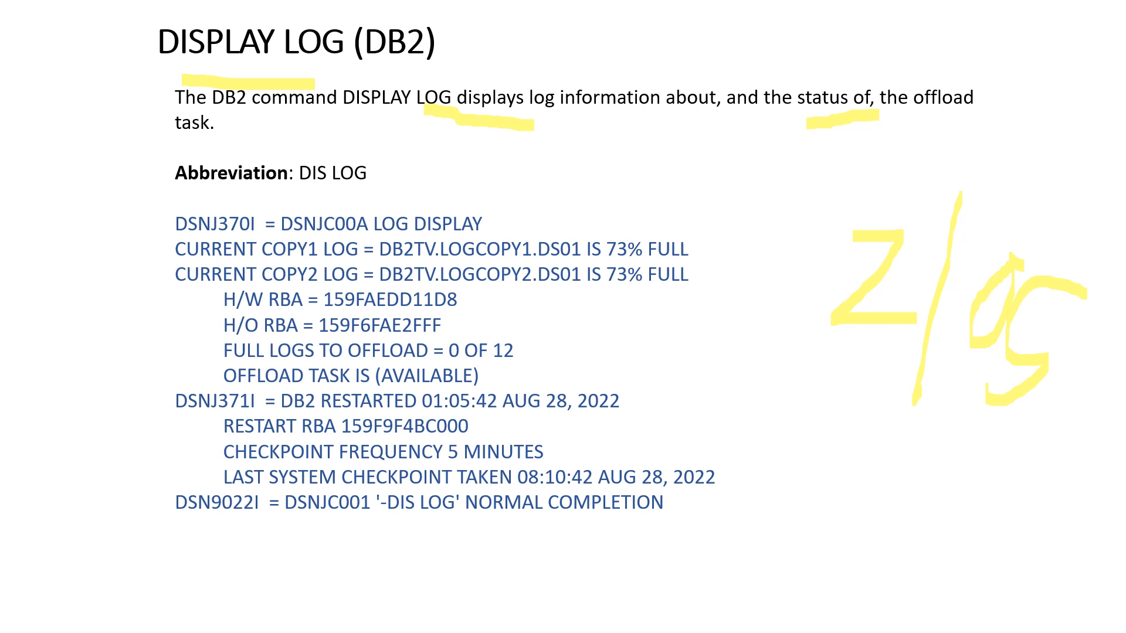
pyautogui.moveTo(912, 122); pyautogui.dragTo(977, 122)
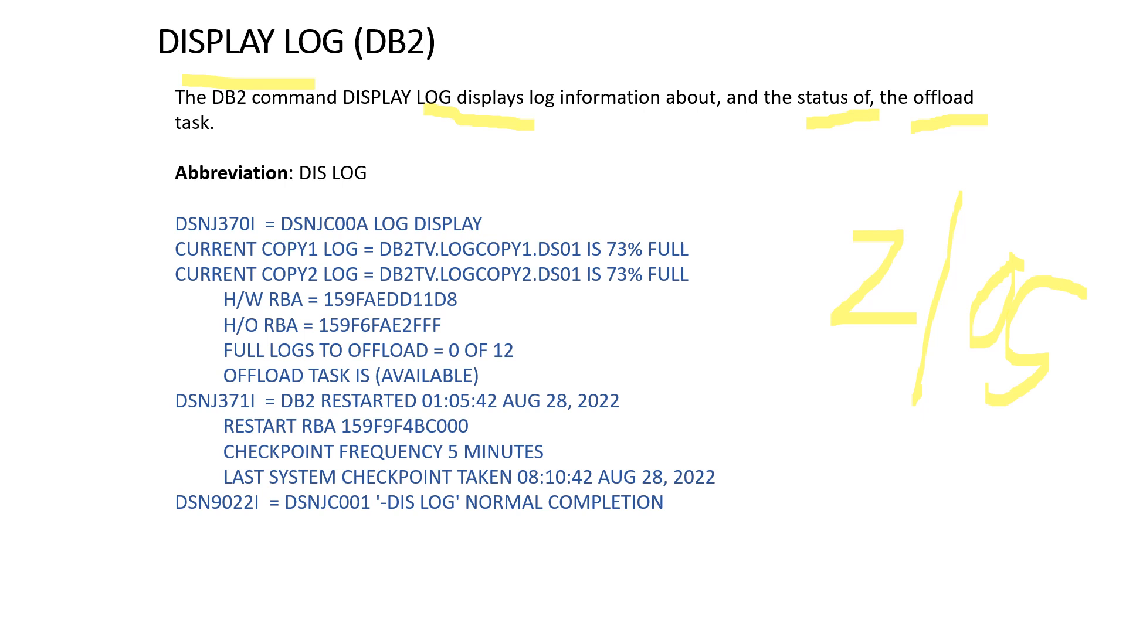
pyautogui.moveTo(298, 185); pyautogui.dragTo(367, 185)
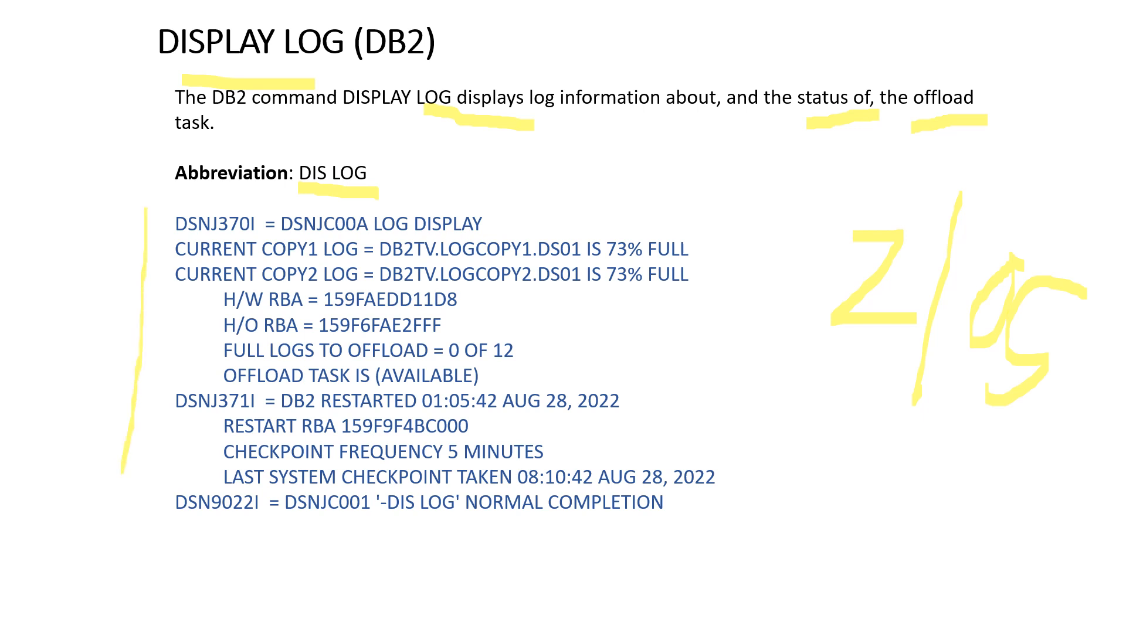
# Step: Highlight the log copy, FULL LOGS TO OFFLOAD, restart and completion output lines, then advance
pyautogui.moveTo(129, 466); pyautogui.dragTo(208, 567)
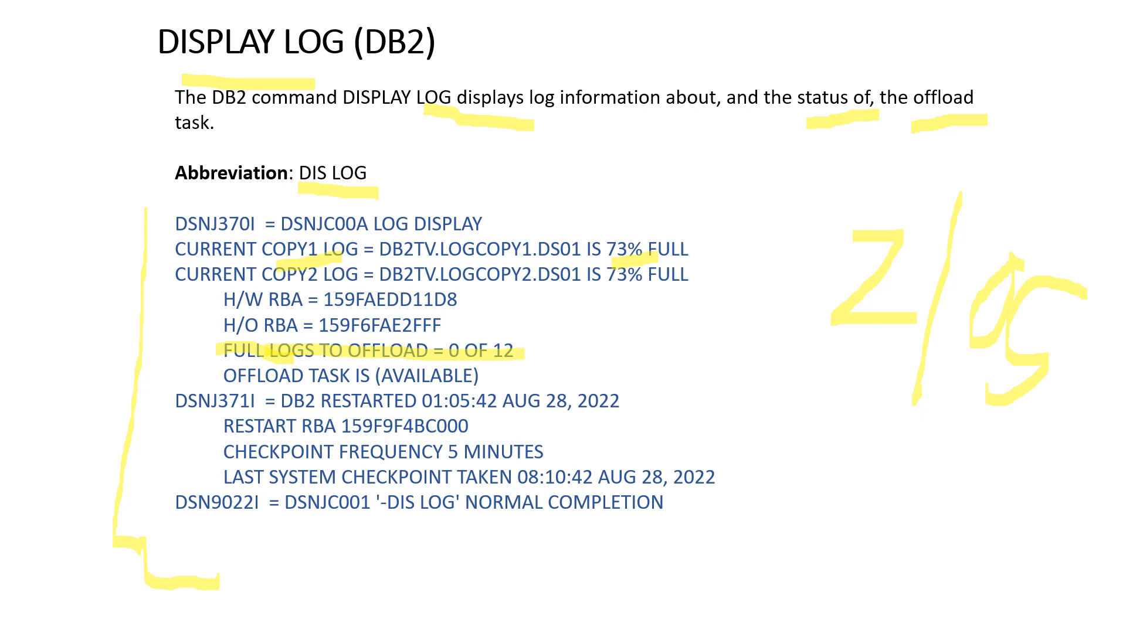
pyautogui.moveTo(219, 375); pyautogui.dragTo(488, 375)
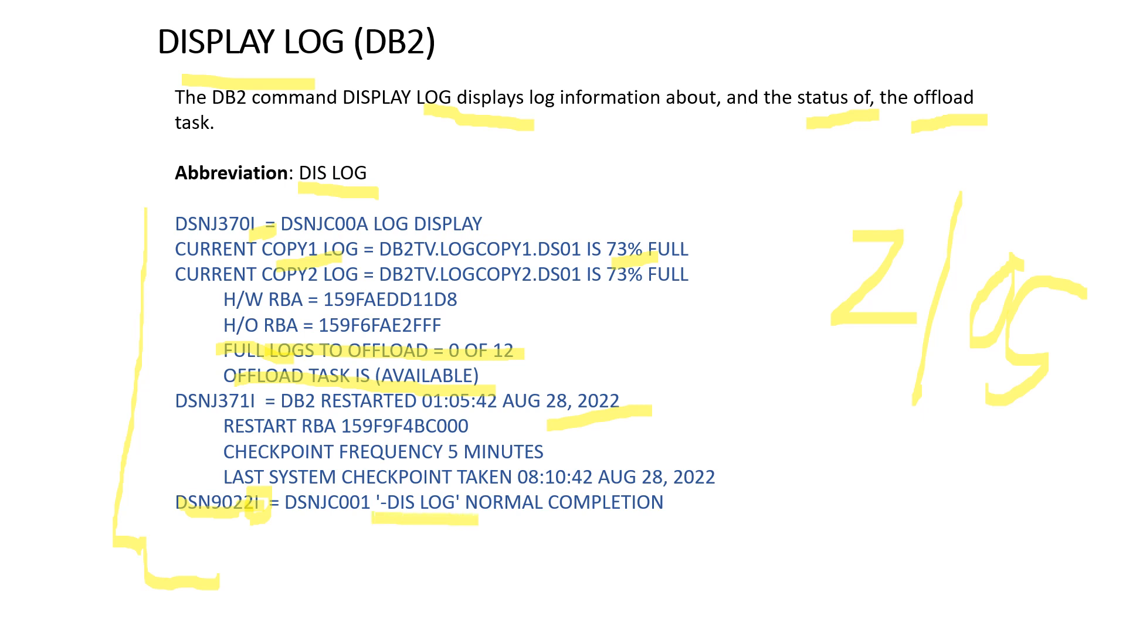
pyautogui.moveTo(370, 523); pyautogui.dragTo(668, 522)
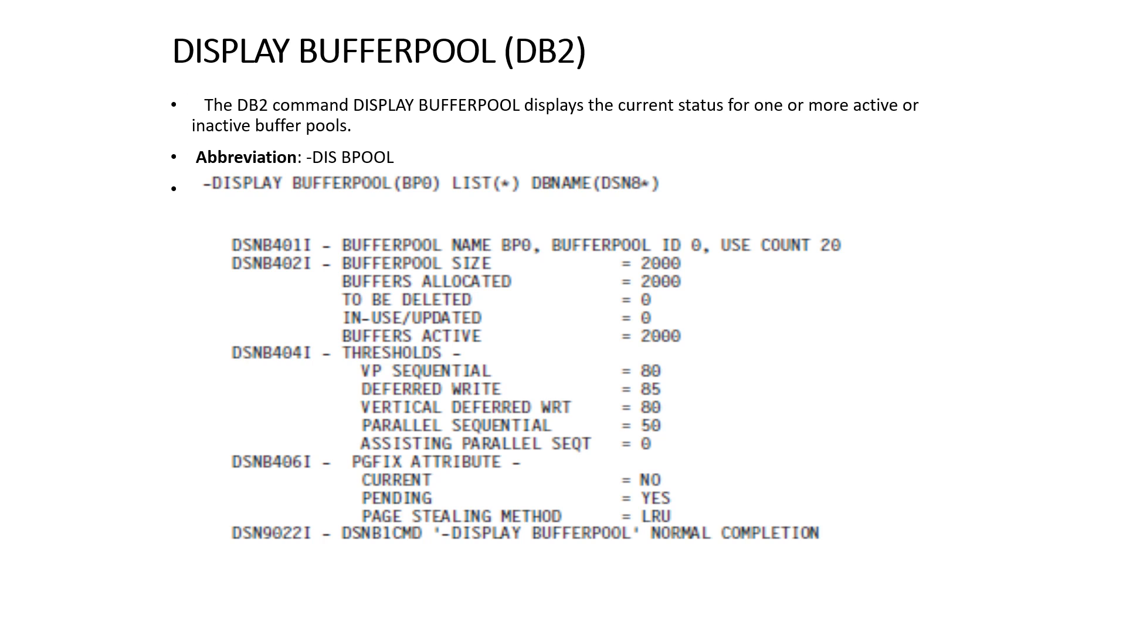
# Step: Underline 'The DB2 command', -DIS BPOOL and 'current status for one or more active', then advance
pyautogui.moveTo(189, 85); pyautogui.dragTo(349, 84)
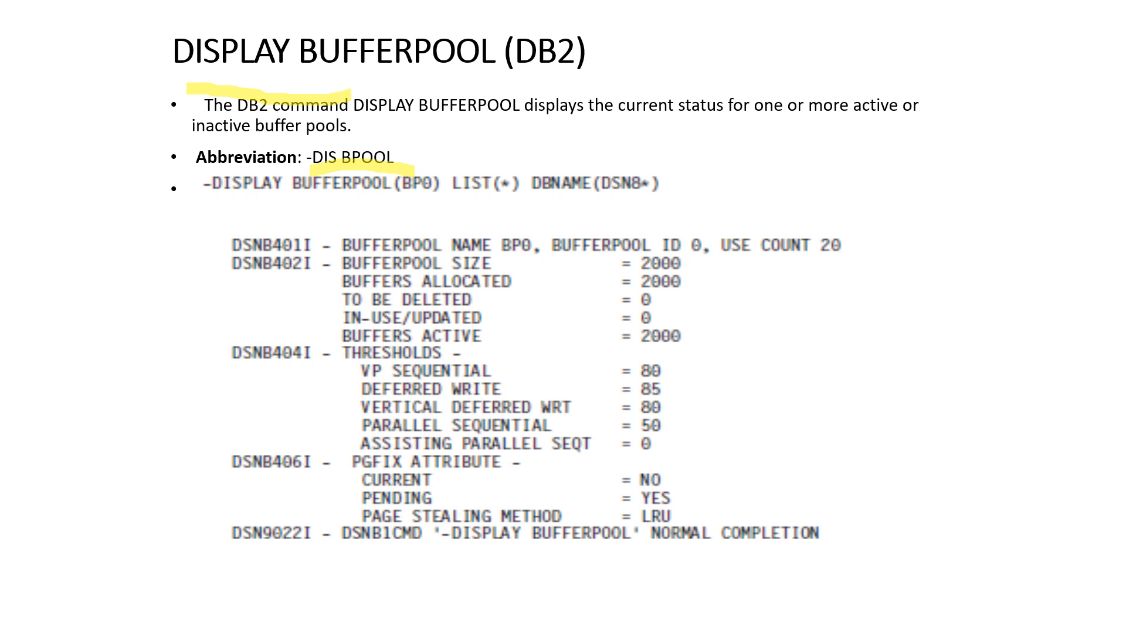
pyautogui.moveTo(619, 126); pyautogui.dragTo(763, 126)
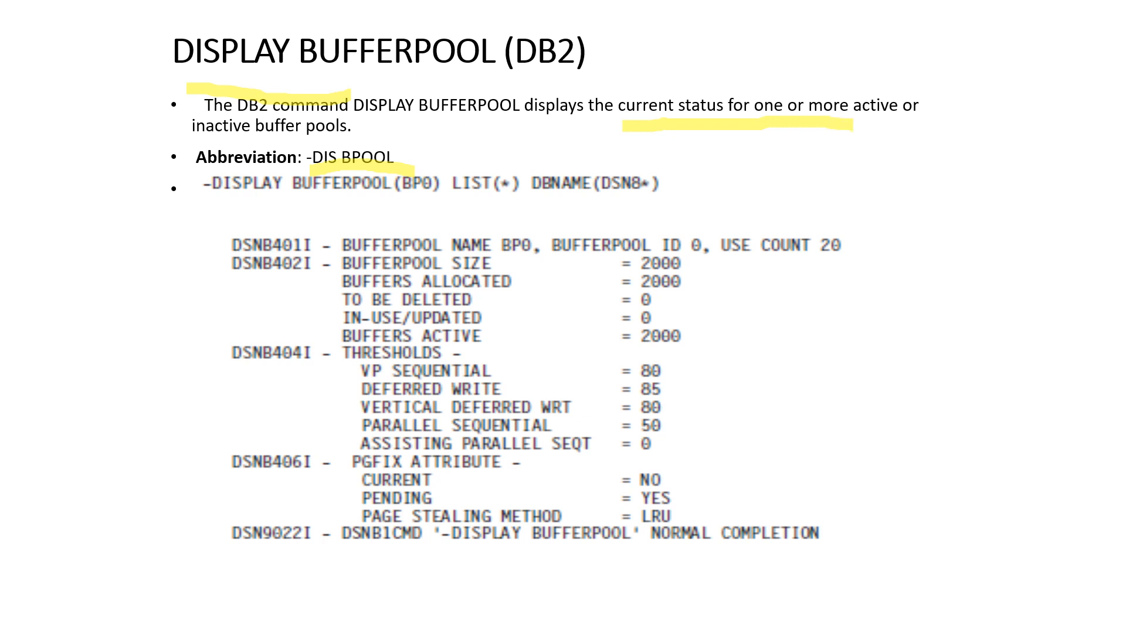
pyautogui.moveTo(329, 157); pyautogui.dragTo(392, 156)
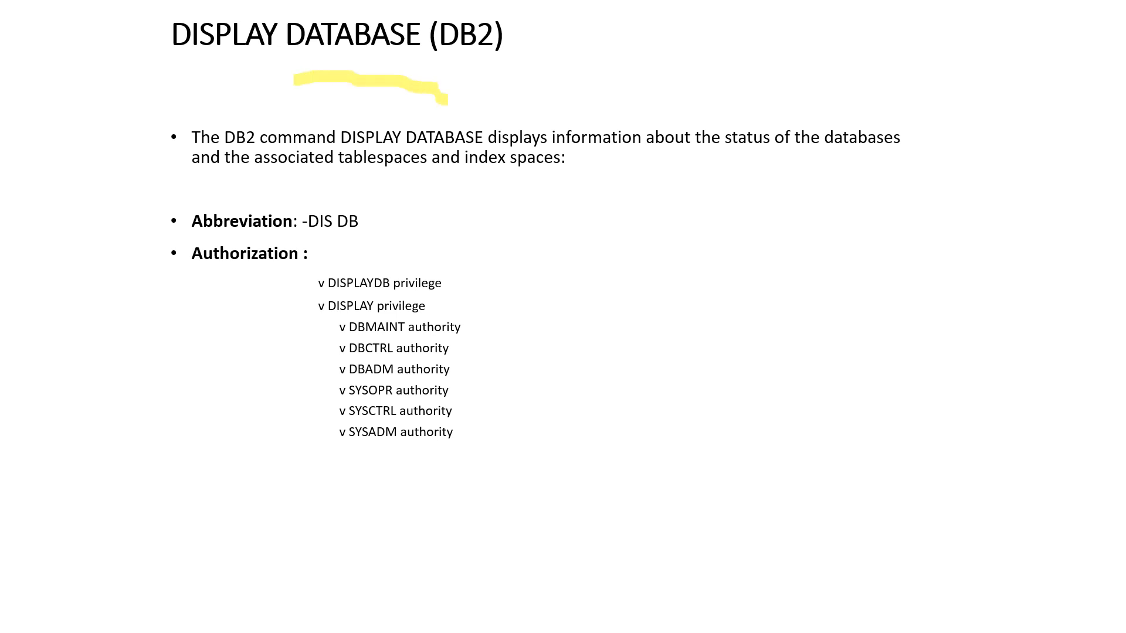
# Step: Underline the DISPLAY DATABASE title, tablespaces and index spaces, -DIS DB and authorizations, then advance
pyautogui.moveTo(445, 90); pyautogui.dragTo(513, 93)
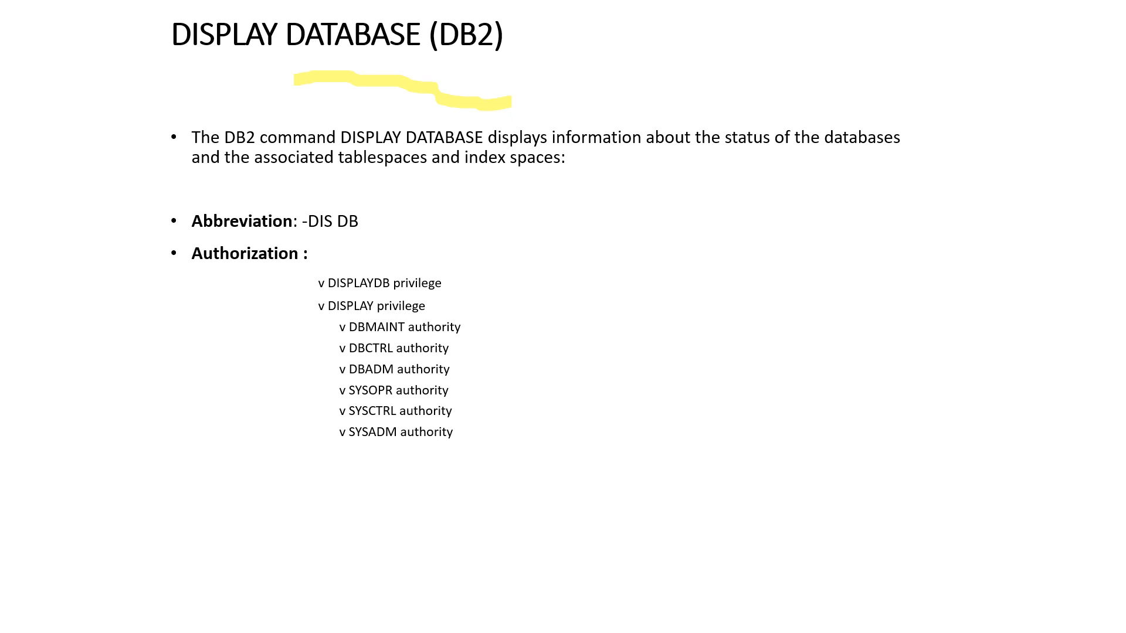
pyautogui.moveTo(727, 157); pyautogui.dragTo(818, 157)
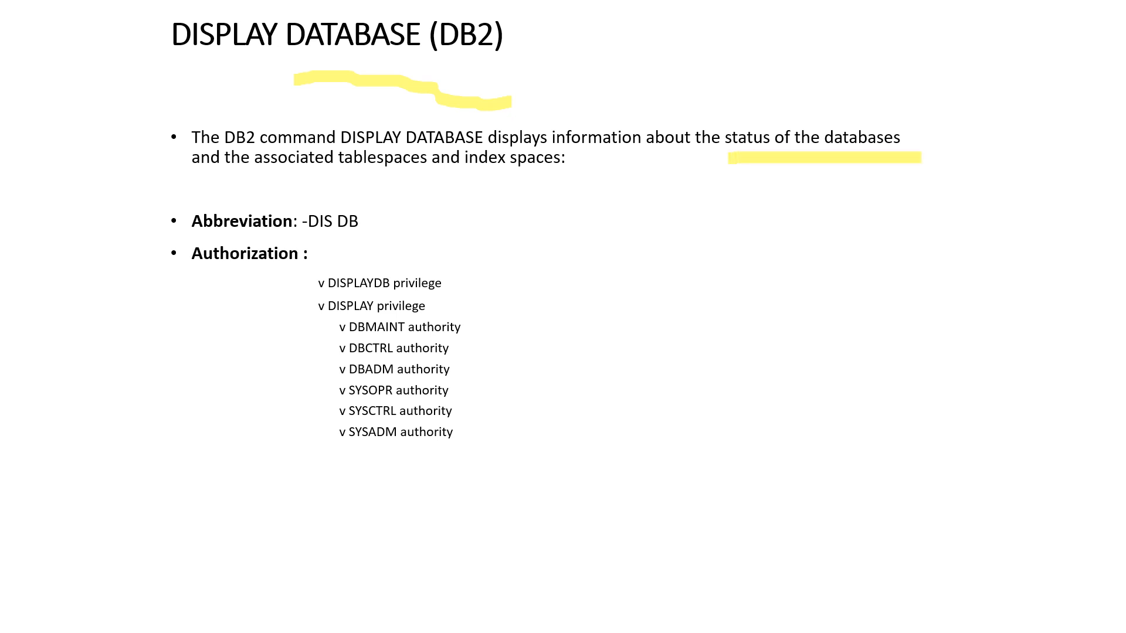
pyautogui.moveTo(248, 190); pyautogui.dragTo(415, 190)
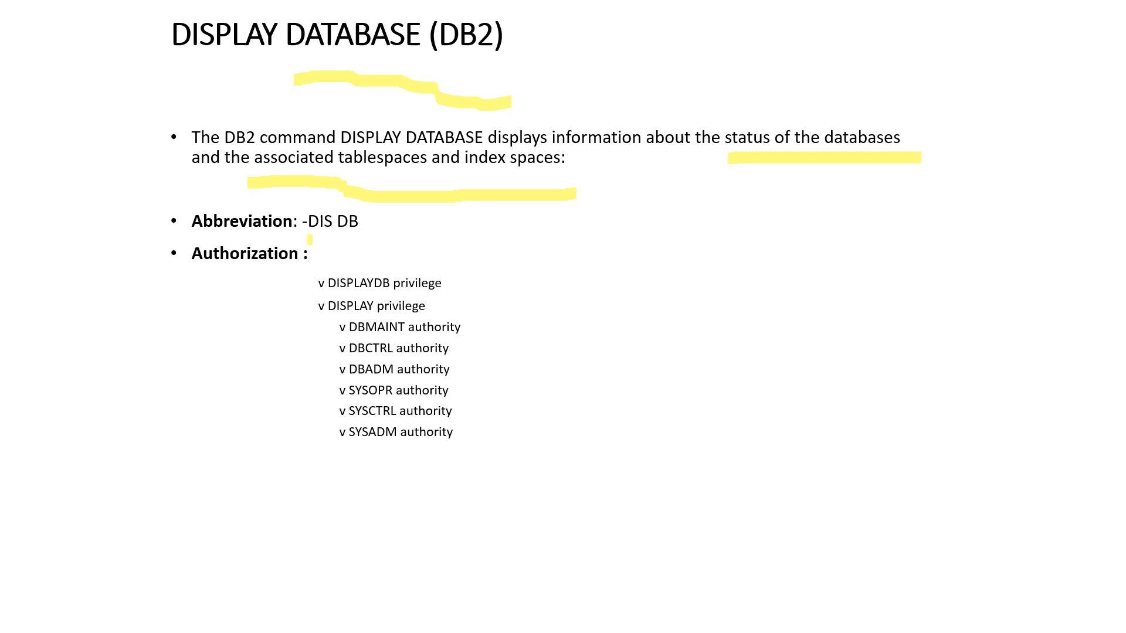
pyautogui.moveTo(307, 239); pyautogui.dragTo(393, 240)
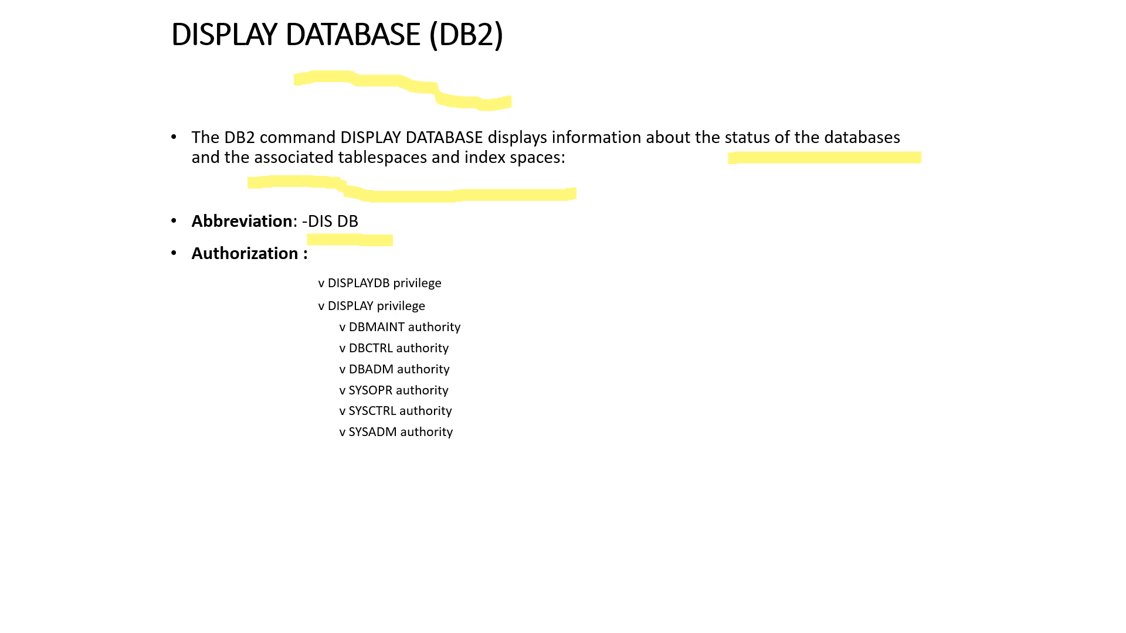
pyautogui.moveTo(299, 221); pyautogui.dragTo(385, 221)
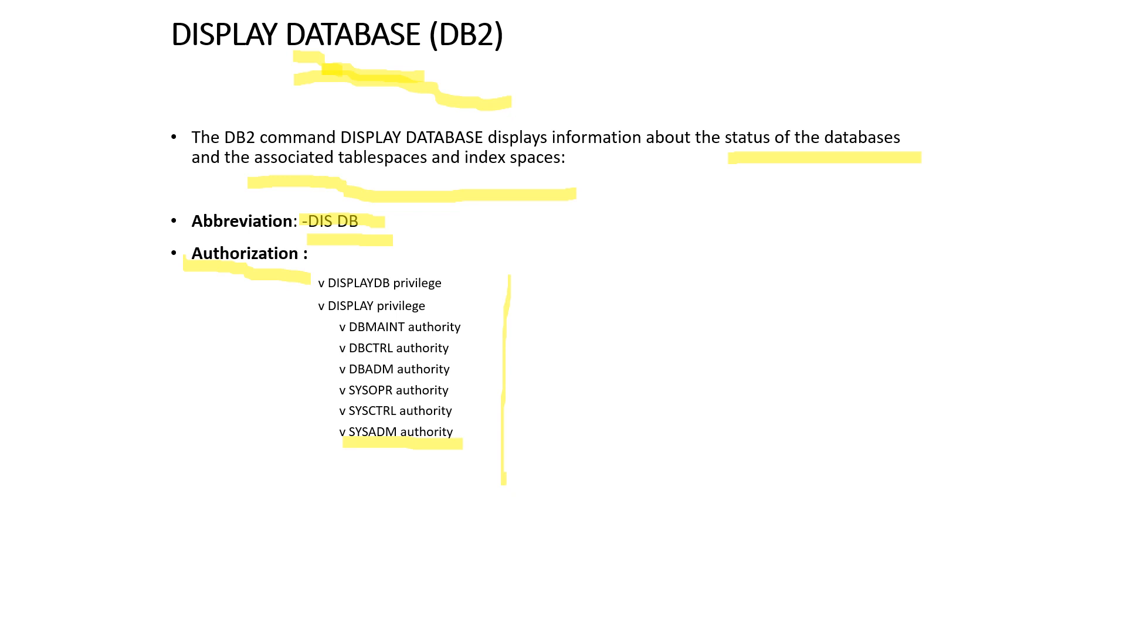
pyautogui.moveTo(348, 390); pyautogui.dragTo(427, 411)
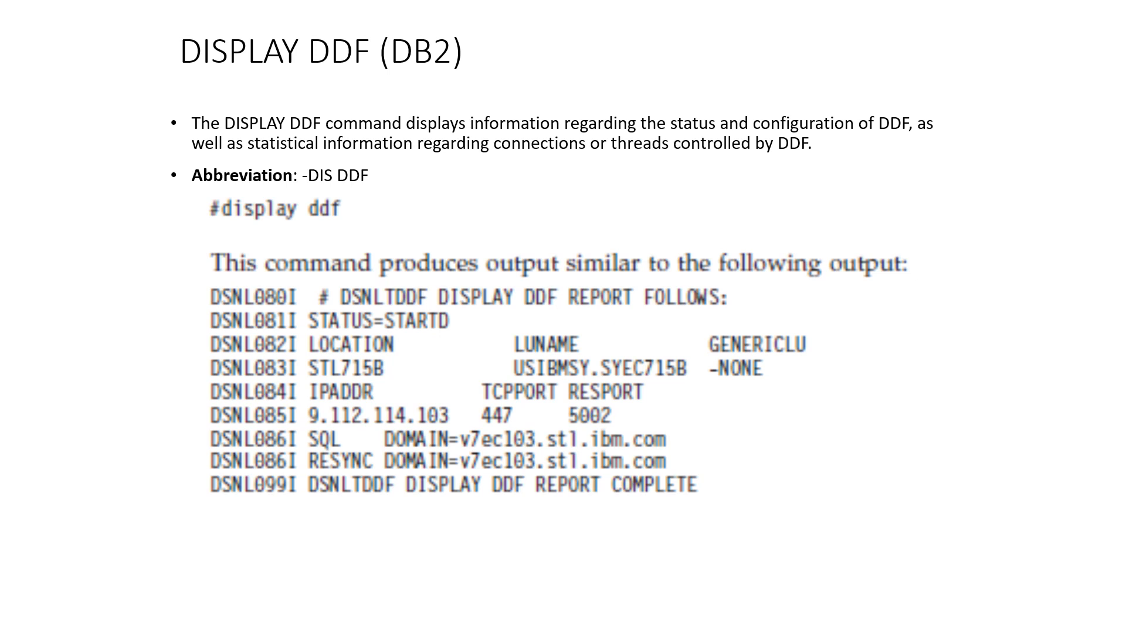
# Step: Underline the DISPLAY DDF title, DDF, STATUS=STARTD, LUNAME, IPADDR, 5002, report-complete and -DIS DDF
pyautogui.moveTo(201, 76); pyautogui.dragTo(509, 86)
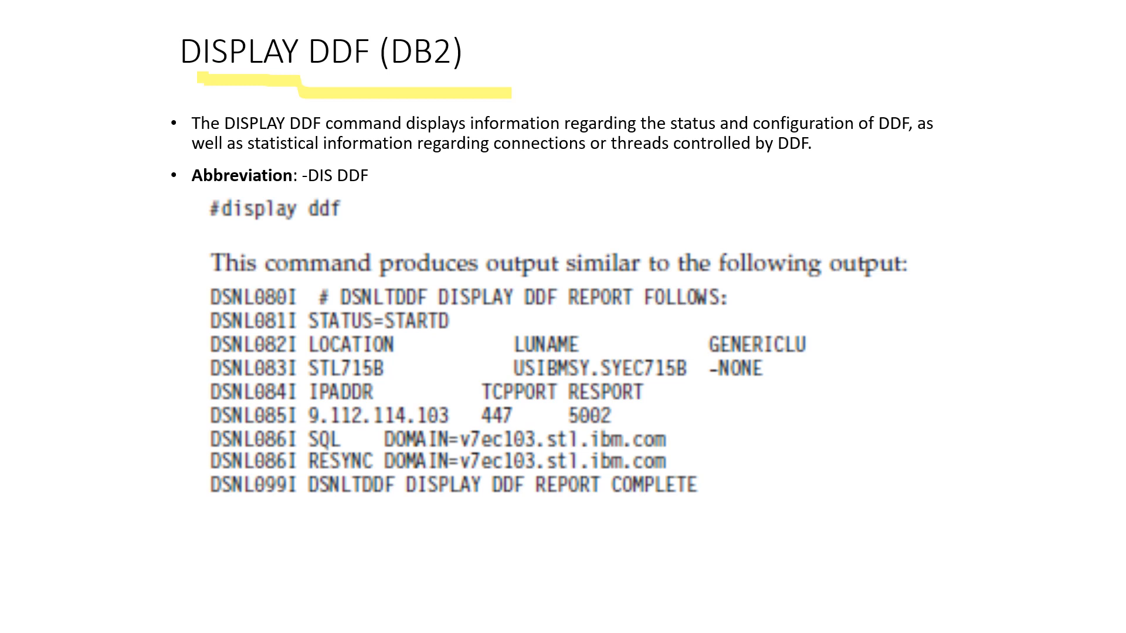
pyautogui.moveTo(763, 155); pyautogui.dragTo(826, 155)
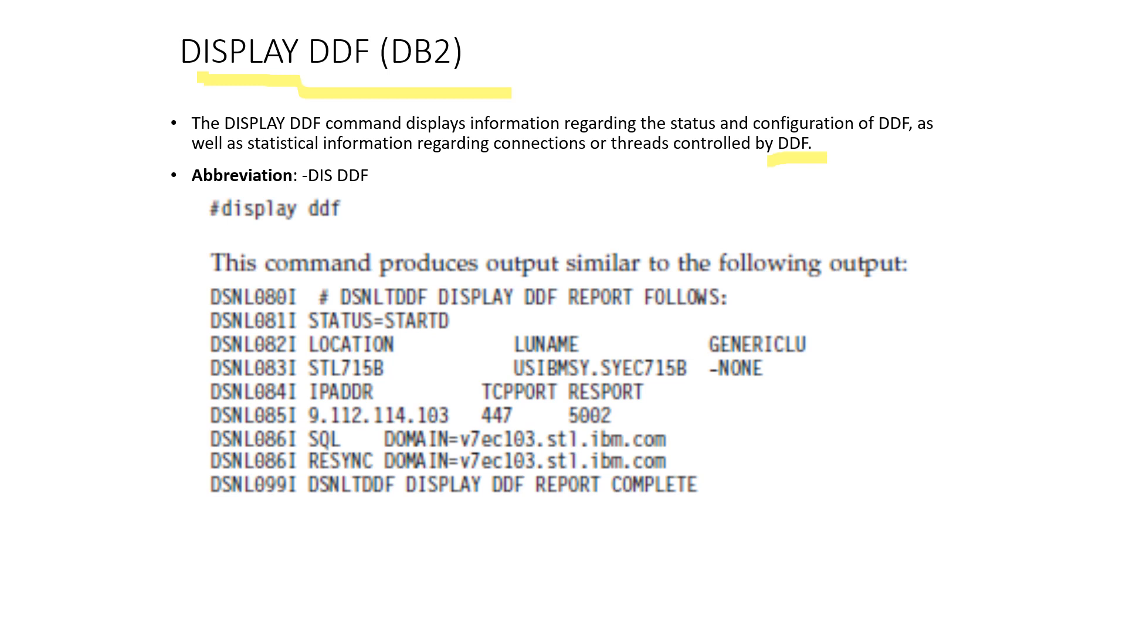
pyautogui.moveTo(388, 330); pyautogui.dragTo(473, 330)
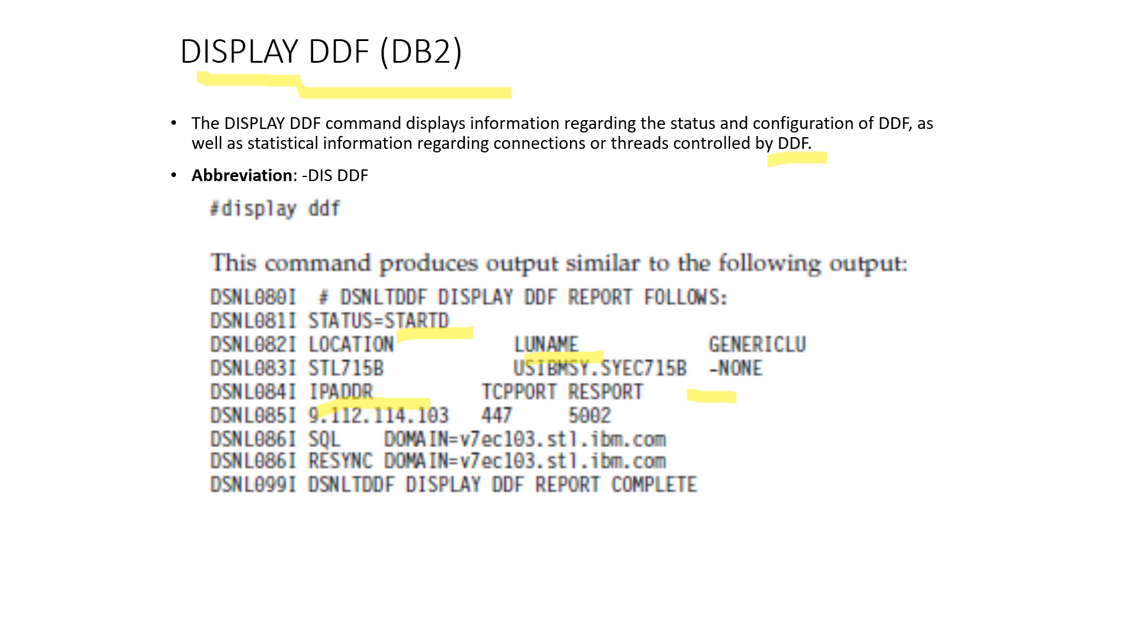
pyautogui.moveTo(567, 423); pyautogui.dragTo(632, 423)
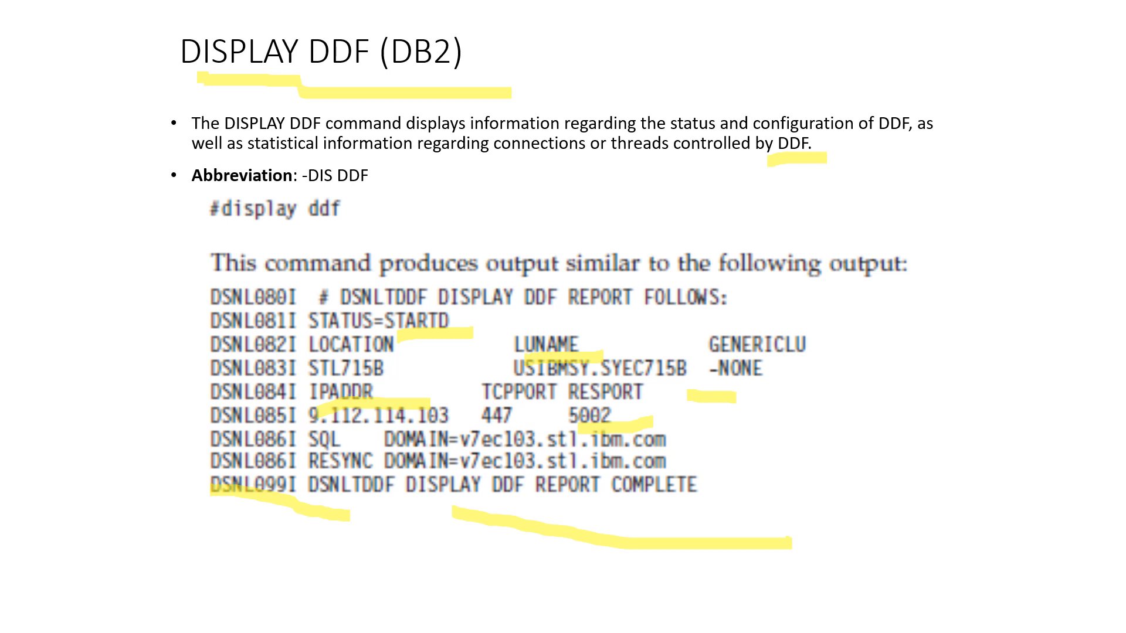
pyautogui.doubleClick(304, 175)
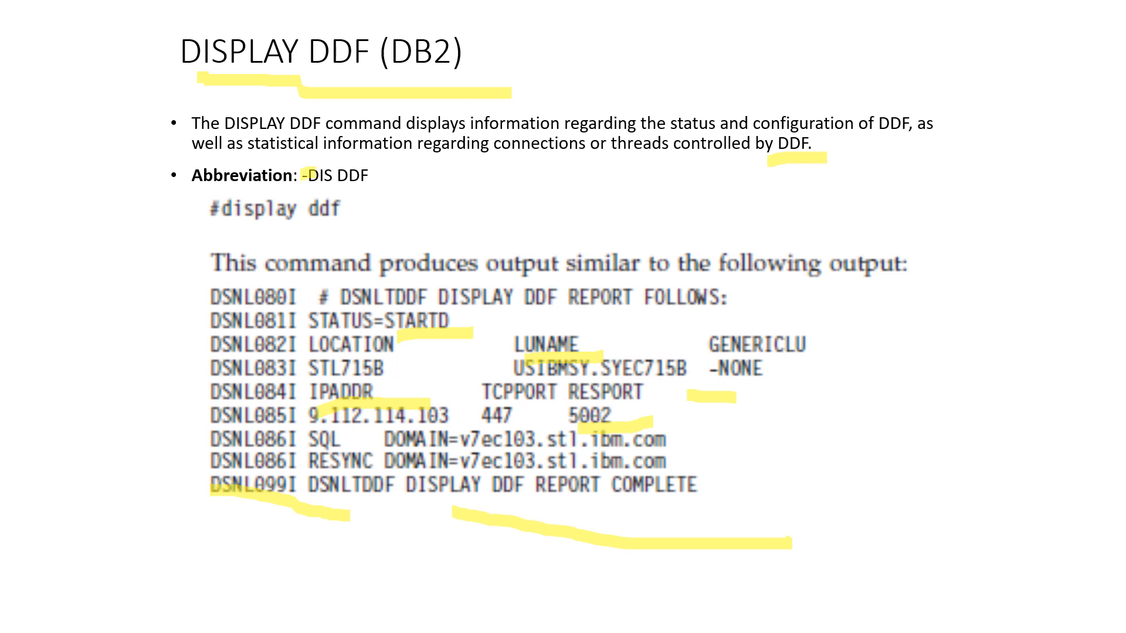